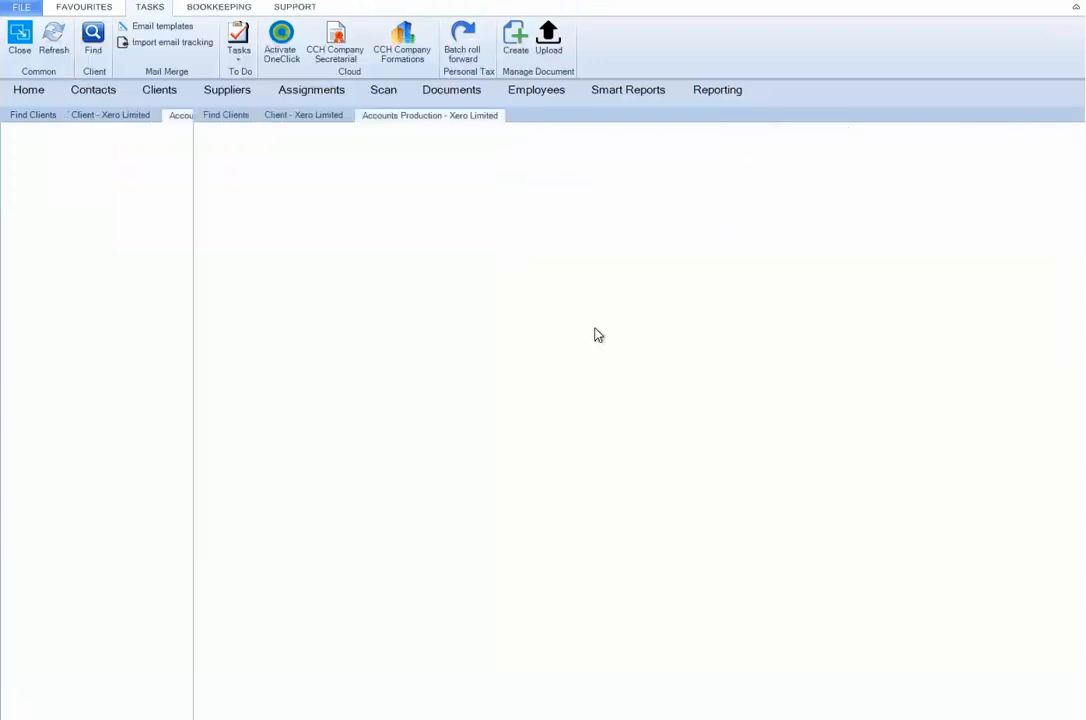
- View the Xero Limited client's home page showing 54 unsynchronised Open Integration transactions
left_click(430, 114)
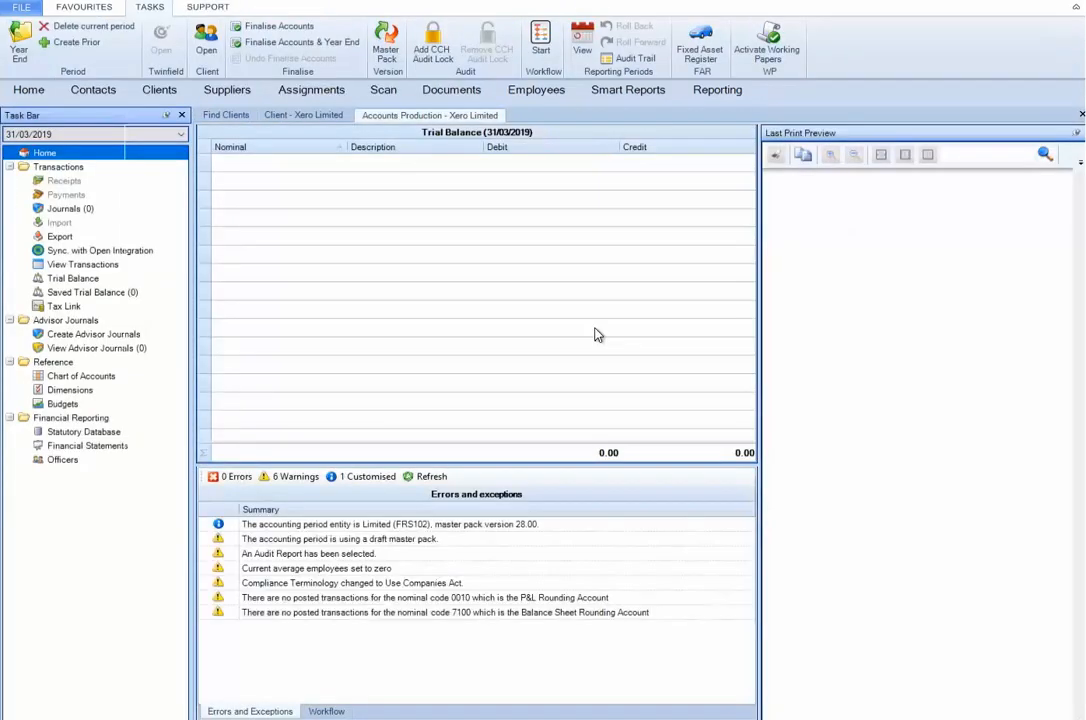
mouse_move(70, 256)
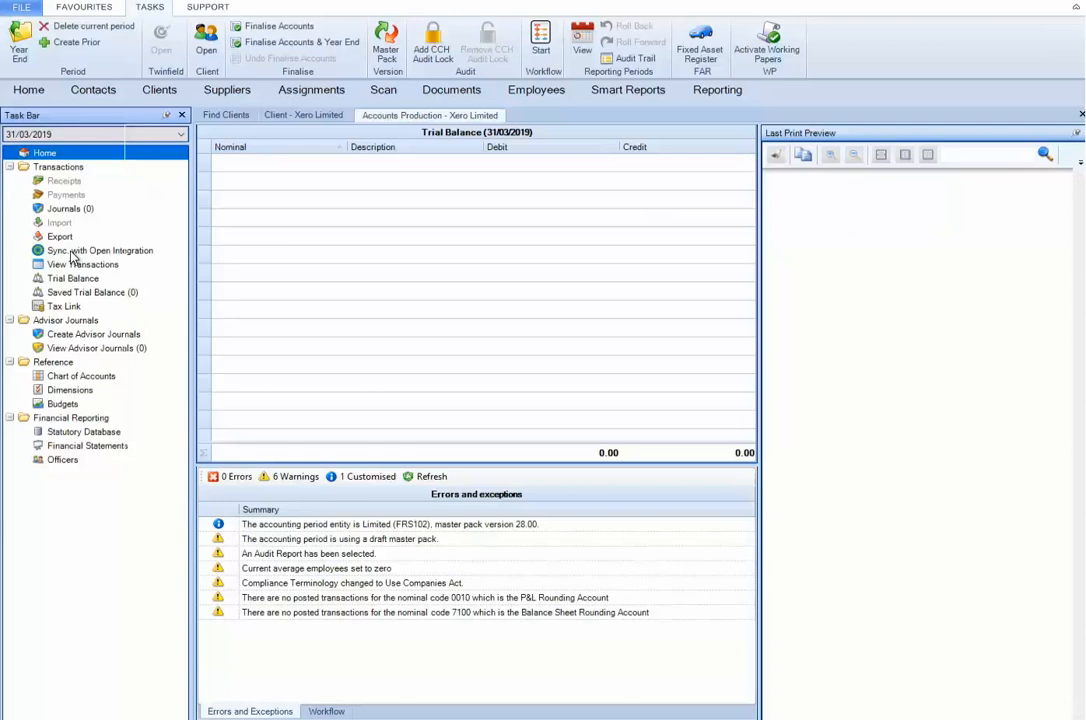
left_click(100, 250)
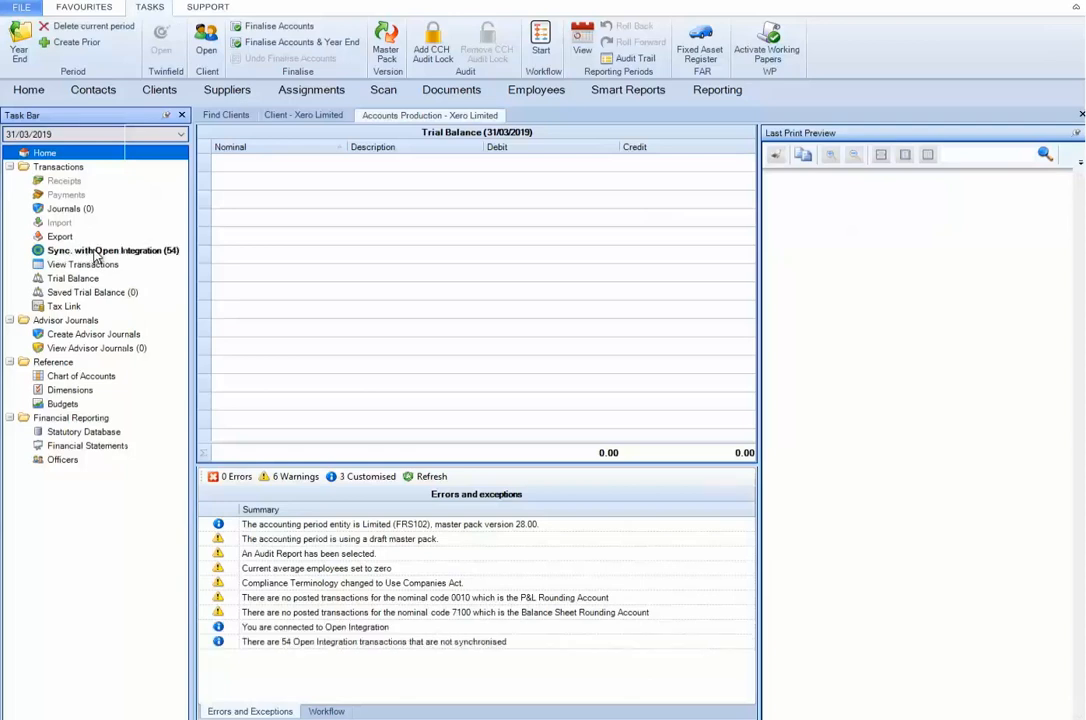
- Switch the Open Integration sync to Trial Balance mode and list the available mapping schemes
left_click(112, 250)
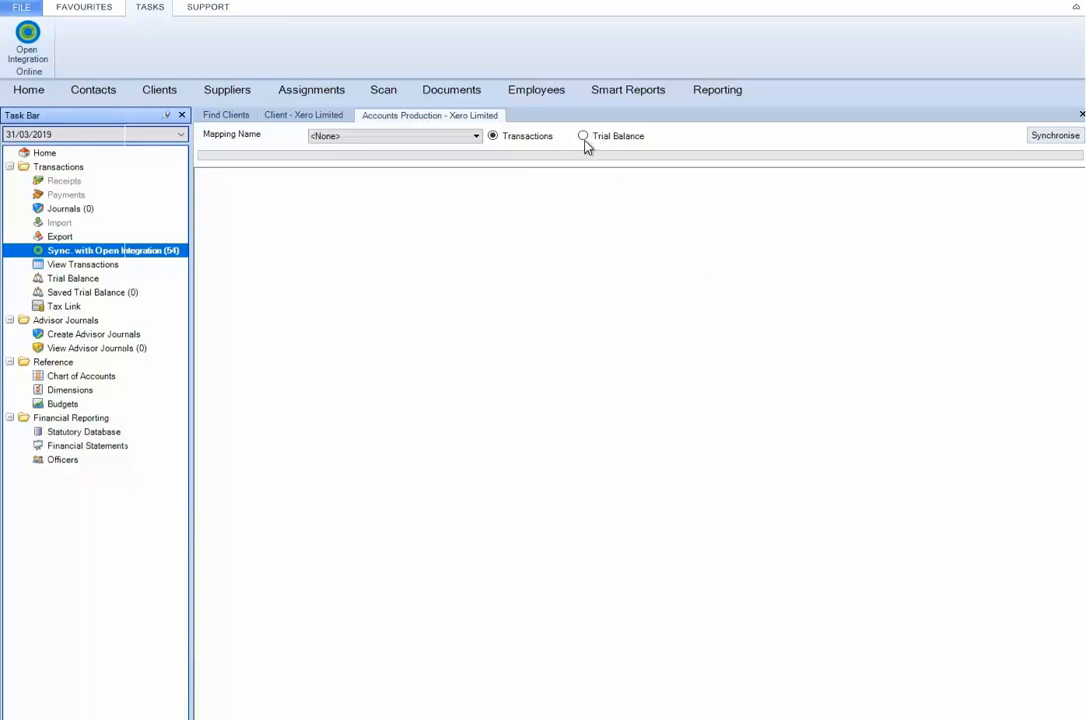
left_click(584, 136)
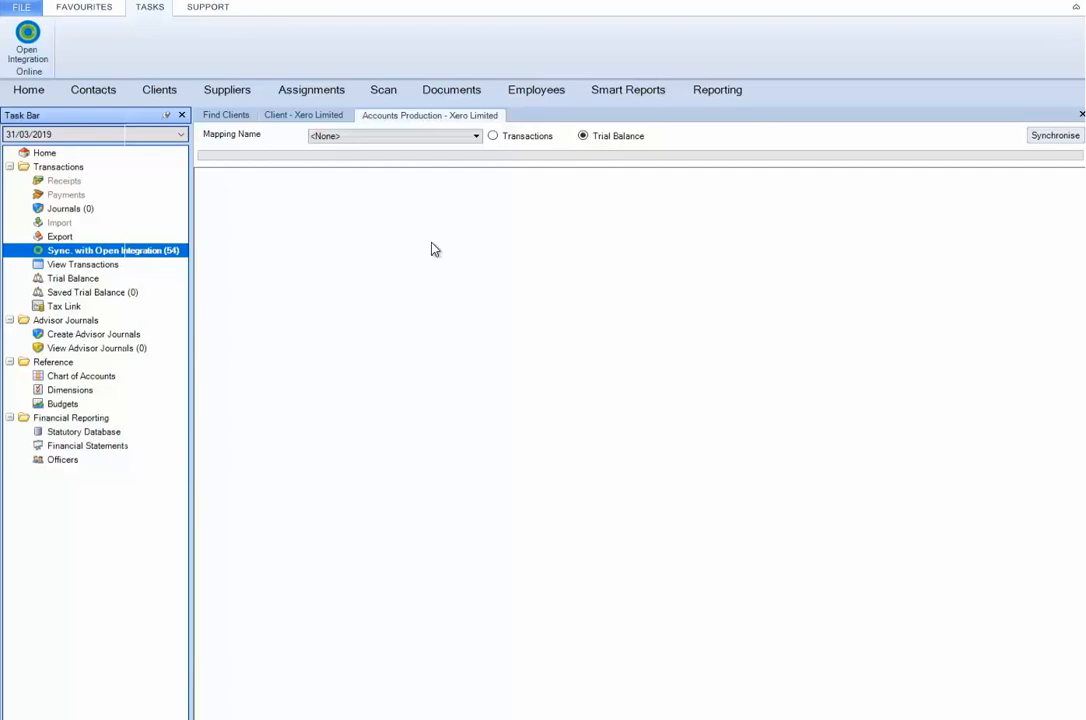
left_click(474, 136)
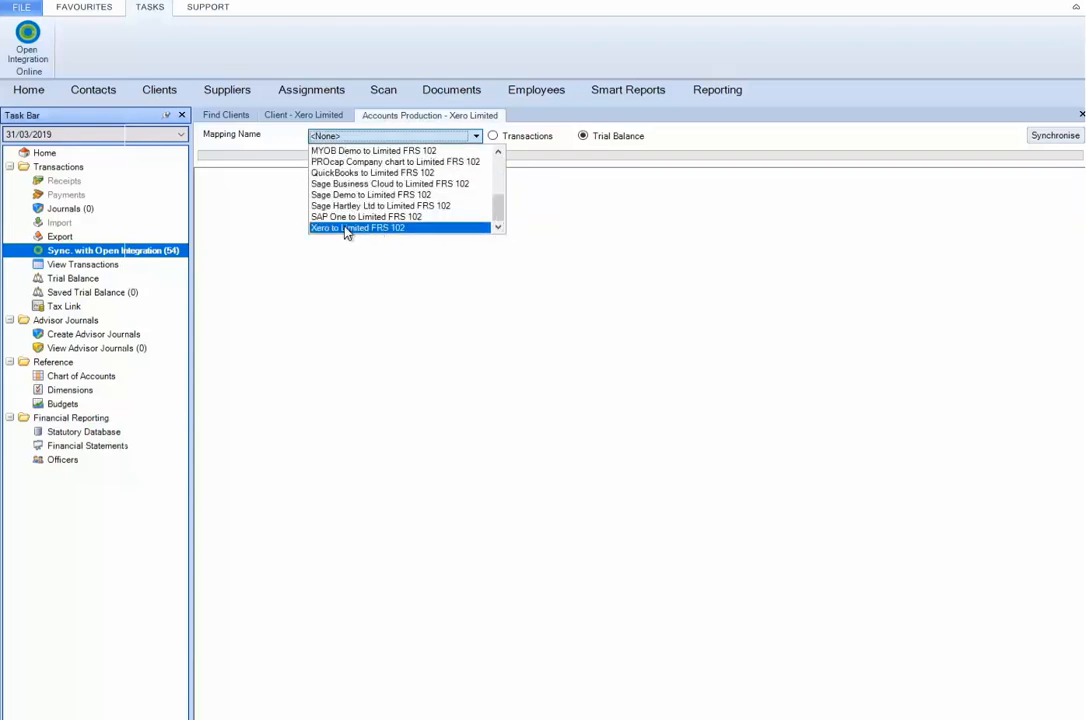
- Synchronise with the Xero to Limited FRS 102 mapping, accepting removal of existing transactions and the still-synchronising notice
left_click(356, 228)
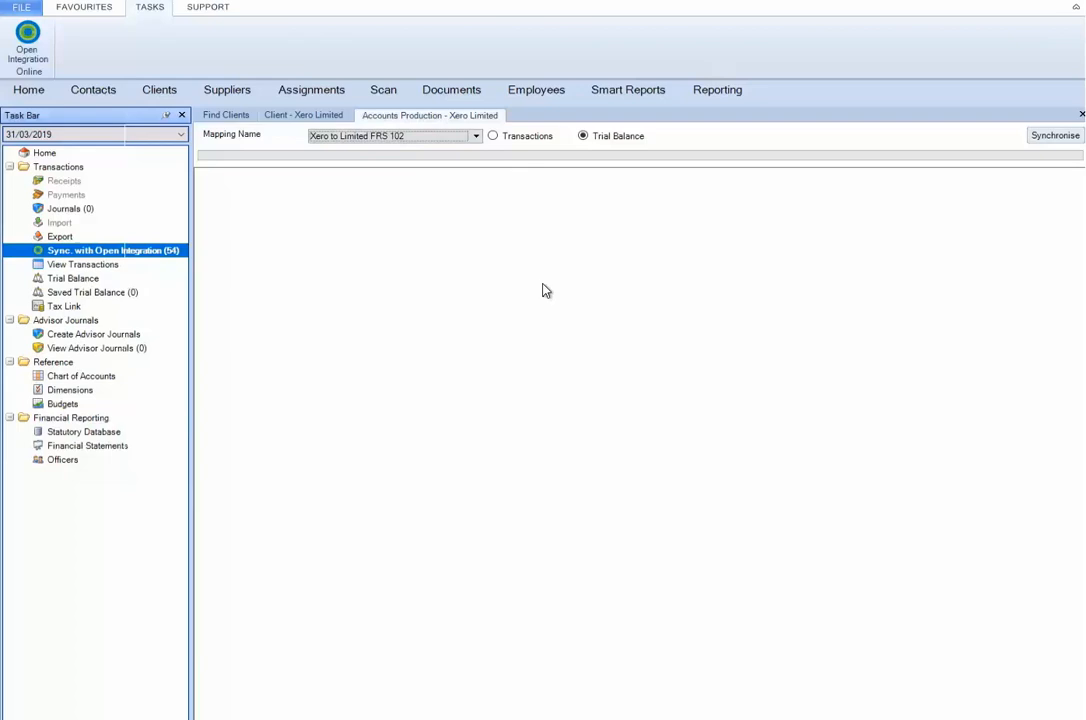
left_click(1056, 136)
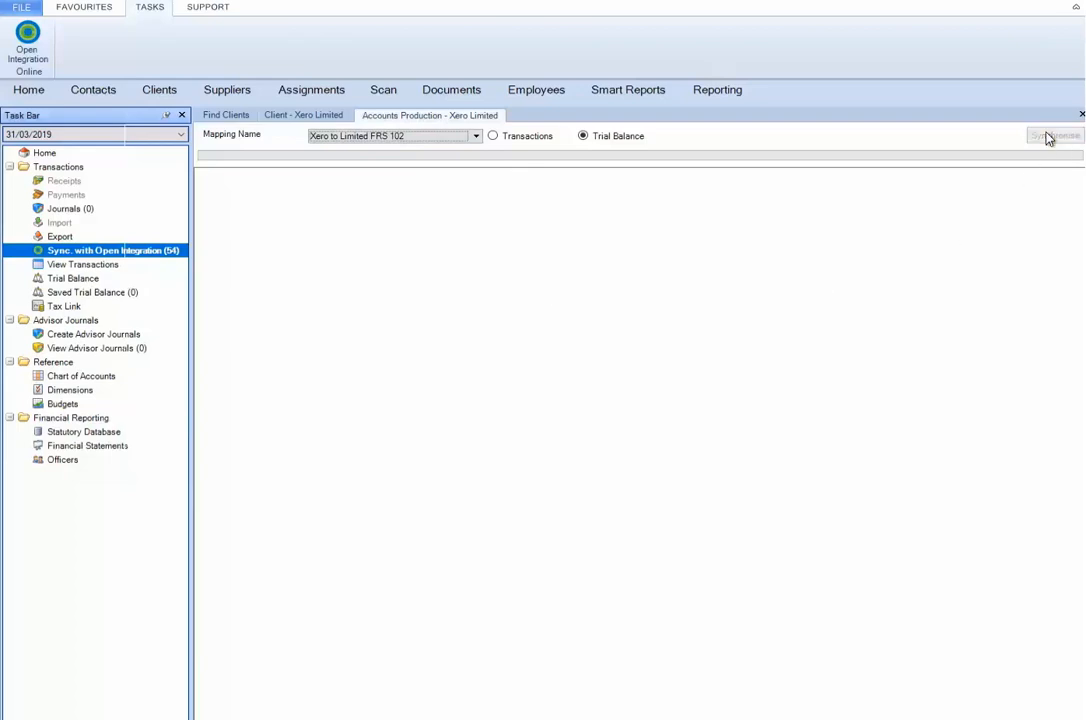
left_click(1054, 136)
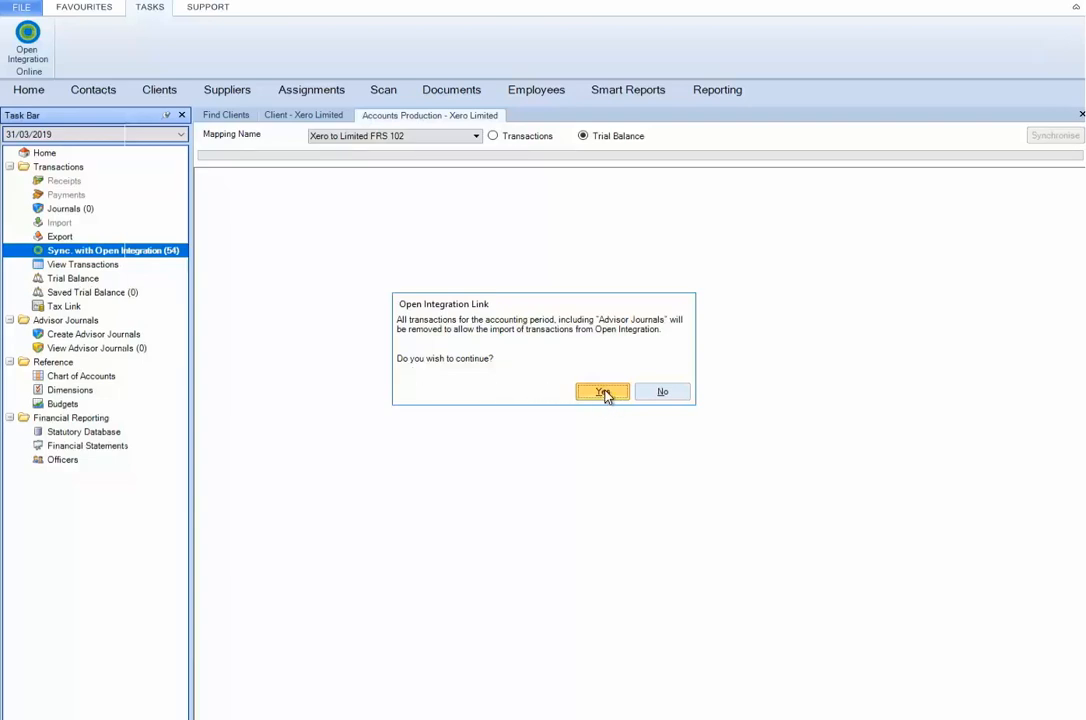
left_click(602, 390)
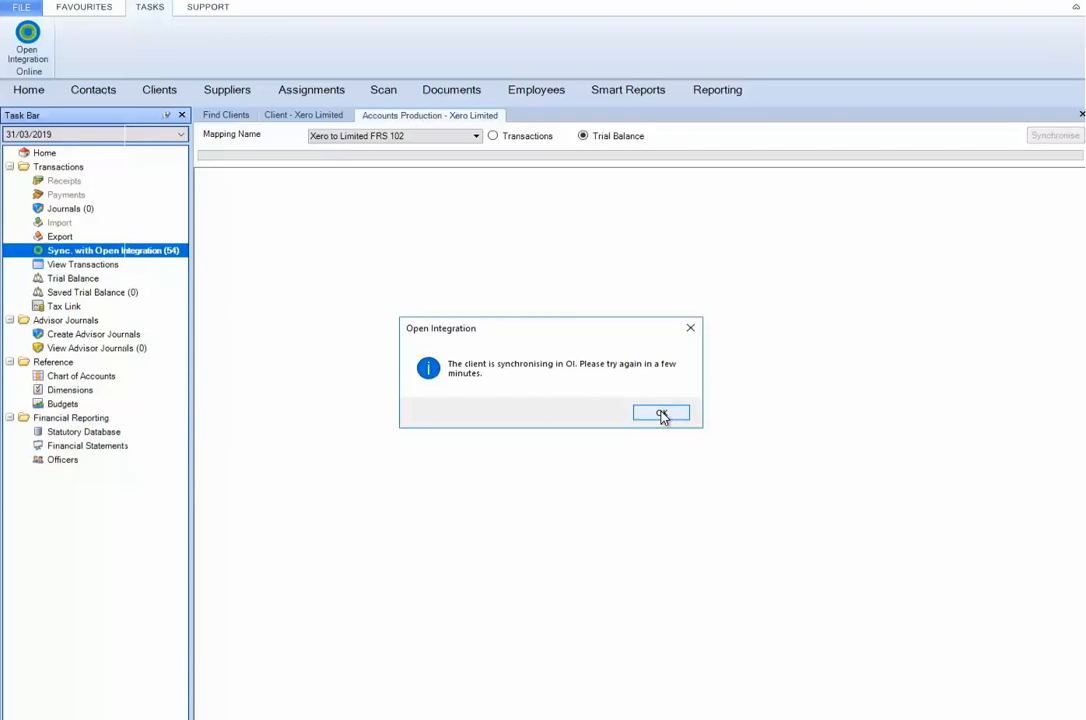
left_click(660, 412)
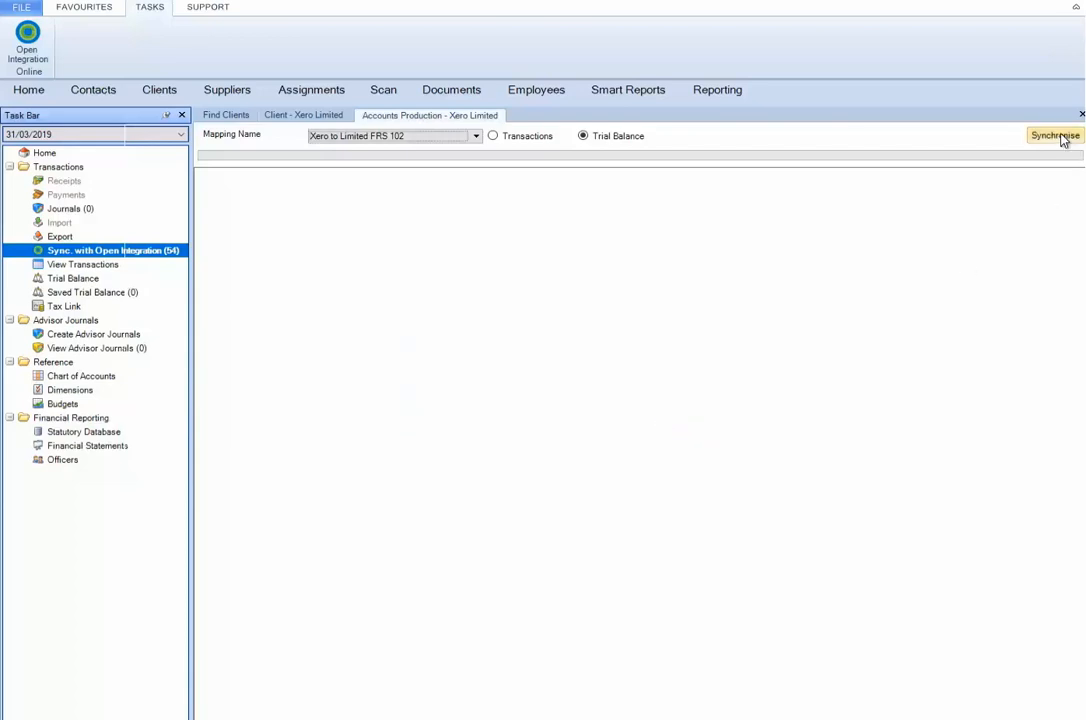
- Run Synchronise again so the trial balance import completes
left_click(1054, 136)
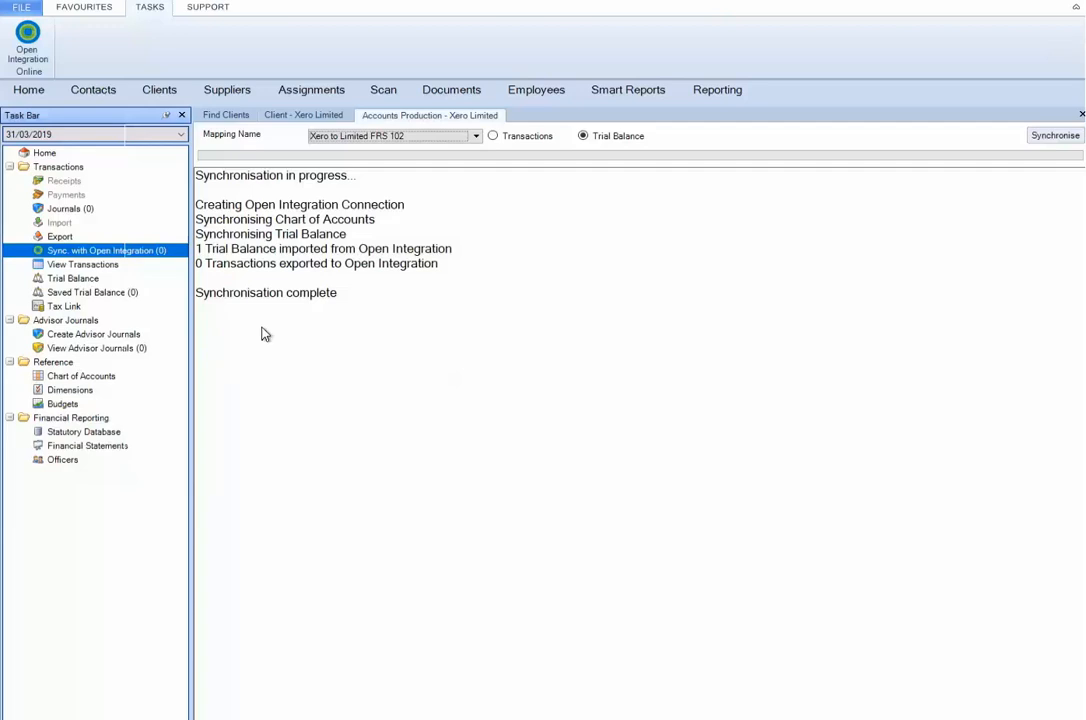
mouse_move(256, 334)
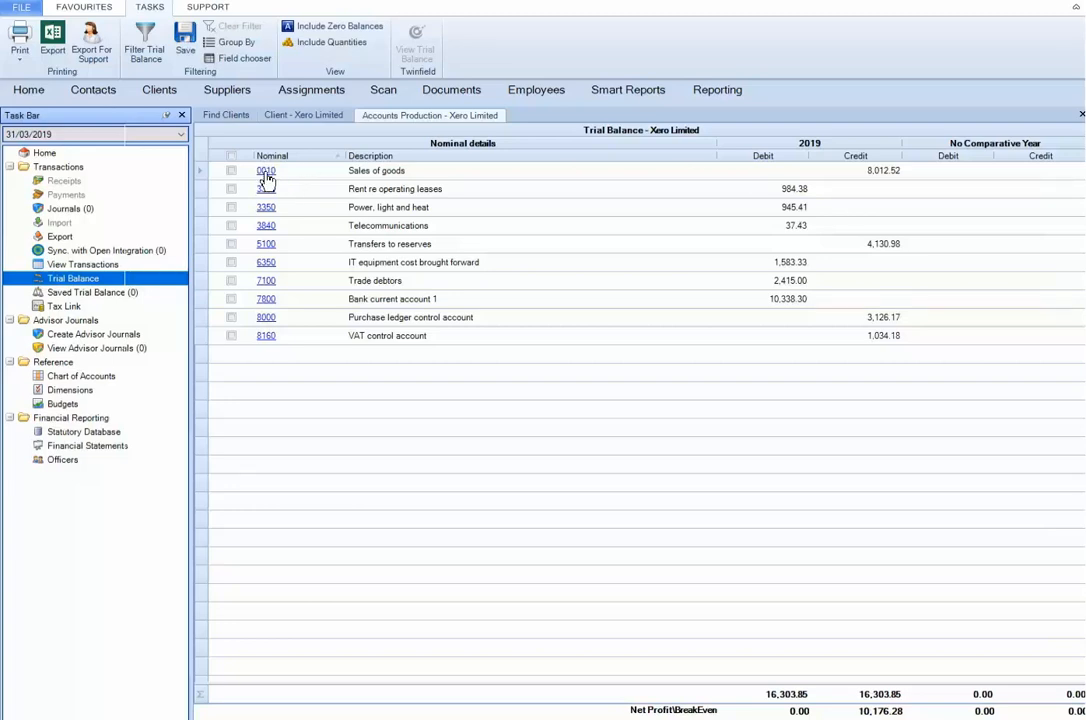
left_click(266, 170)
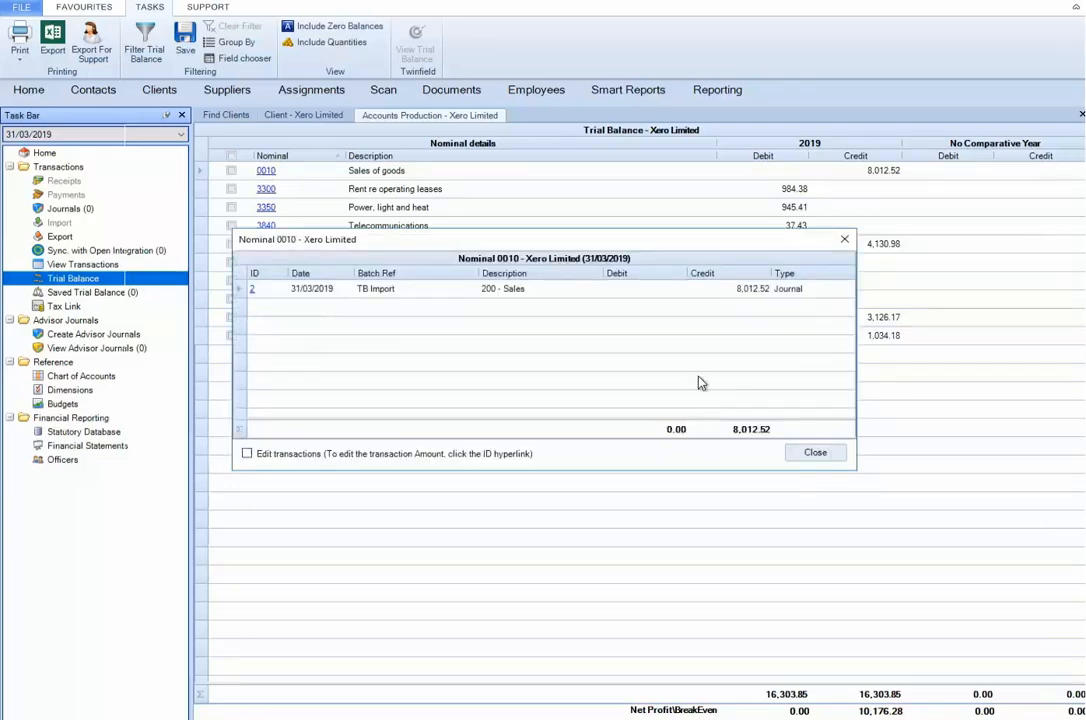
left_click(400, 288)
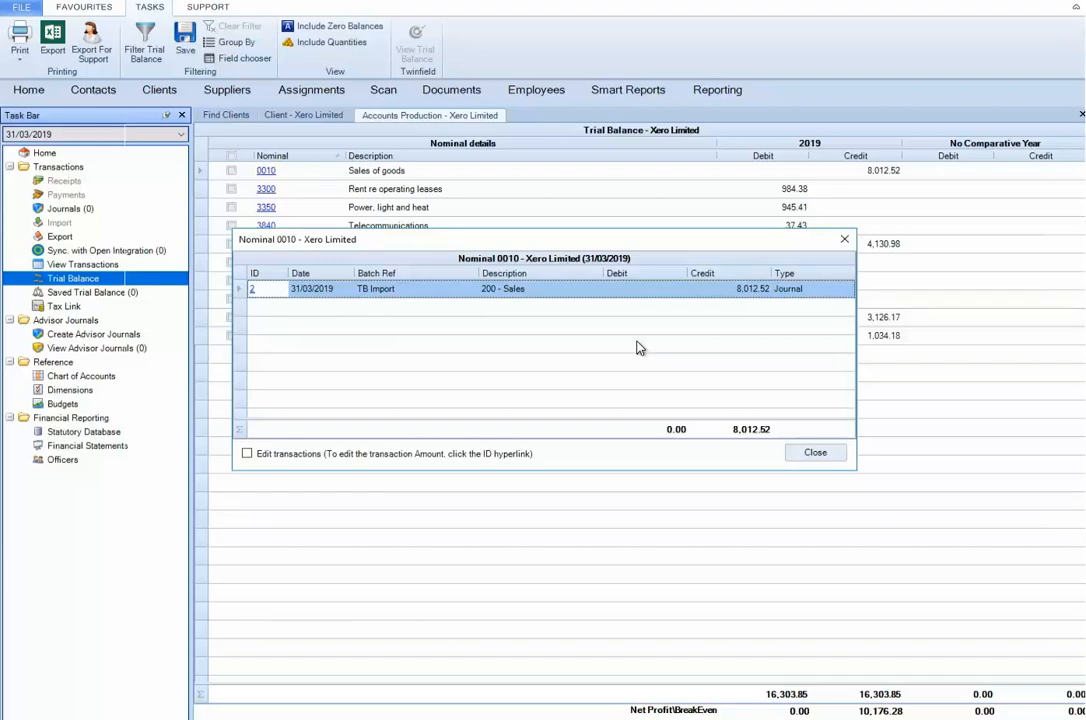
mouse_move(752, 422)
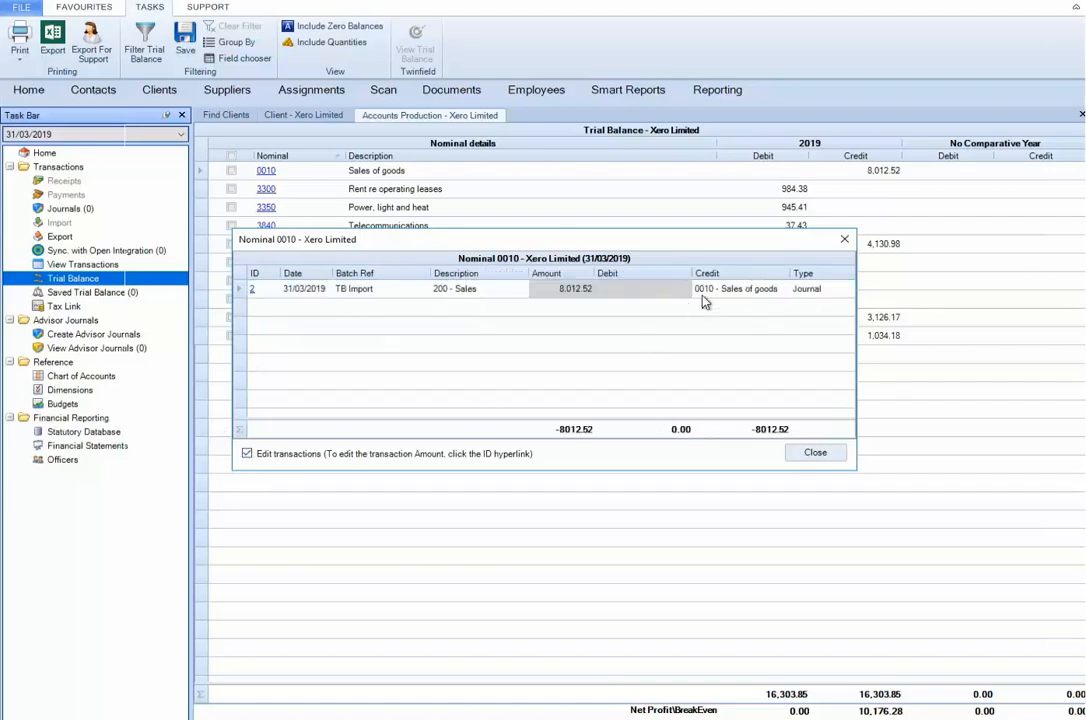
left_click(550, 288)
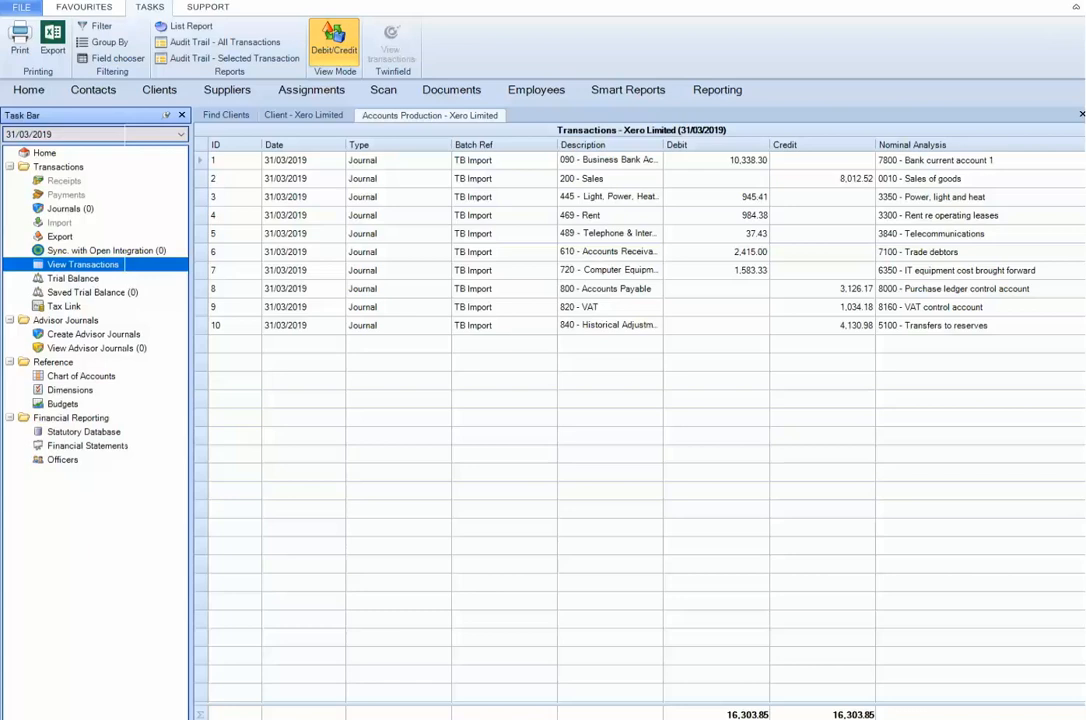
mouse_move(924, 668)
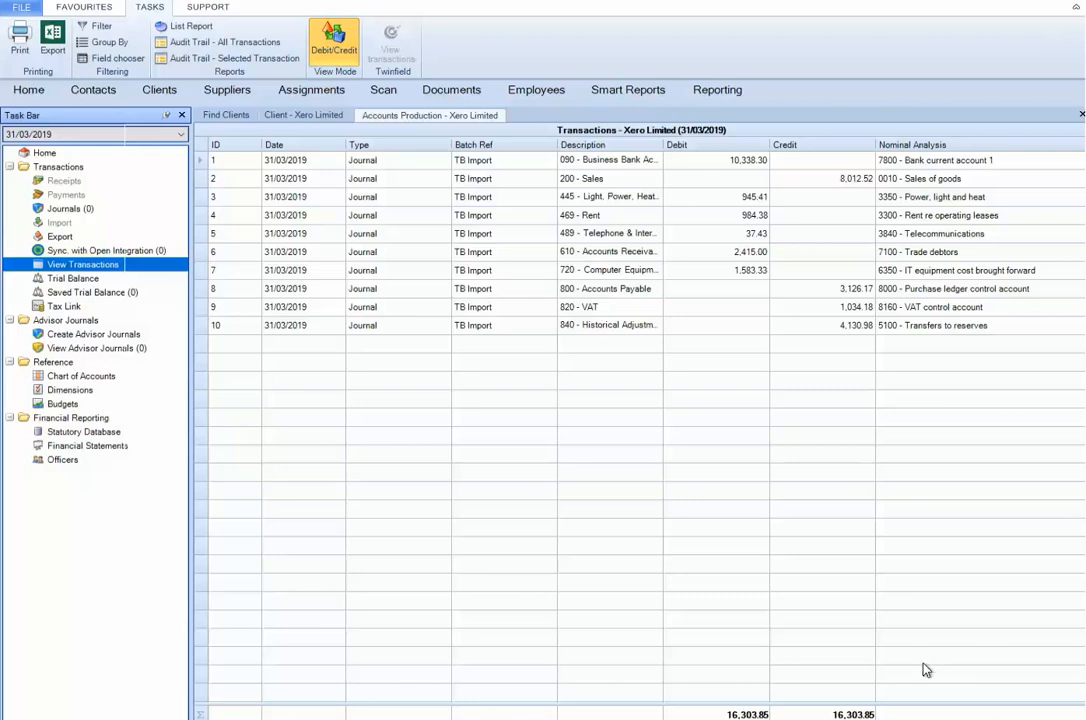
left_click(72, 278)
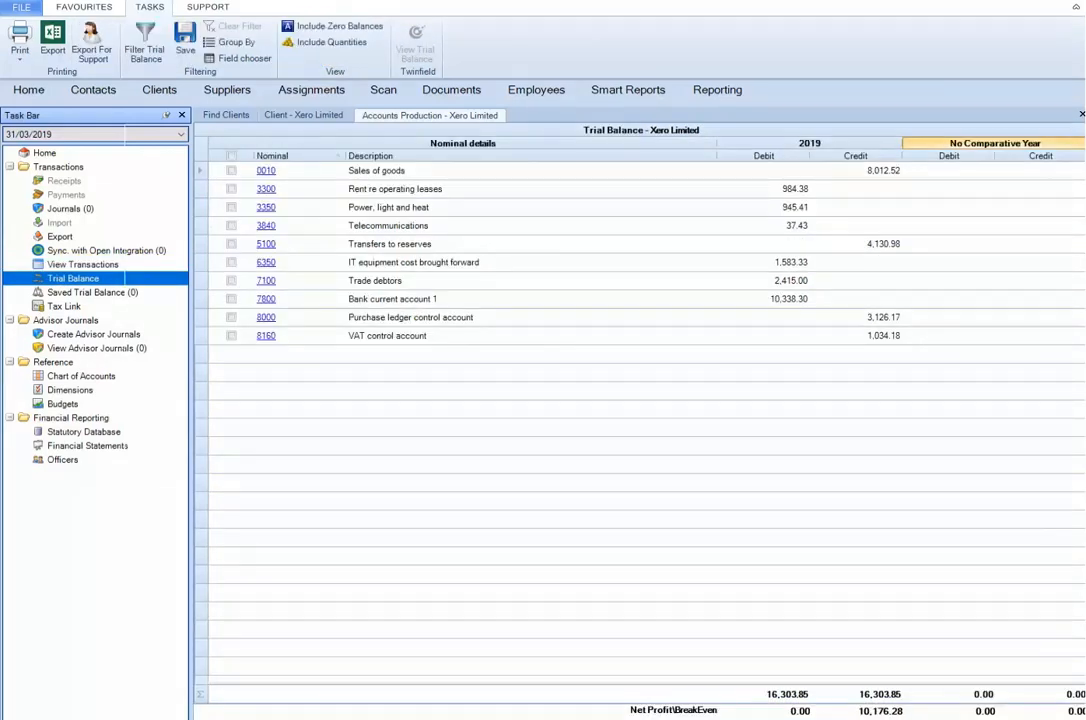